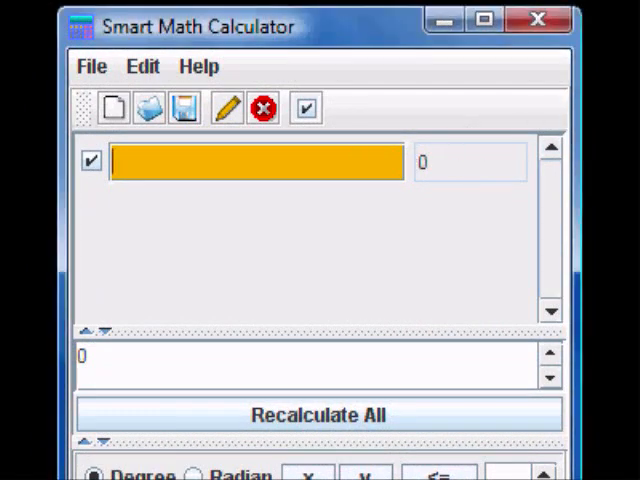
Step: Enter (15-5.5+3^6)*sin(30) on the first line, evaluating to 369.25 in degree mode
text(1)
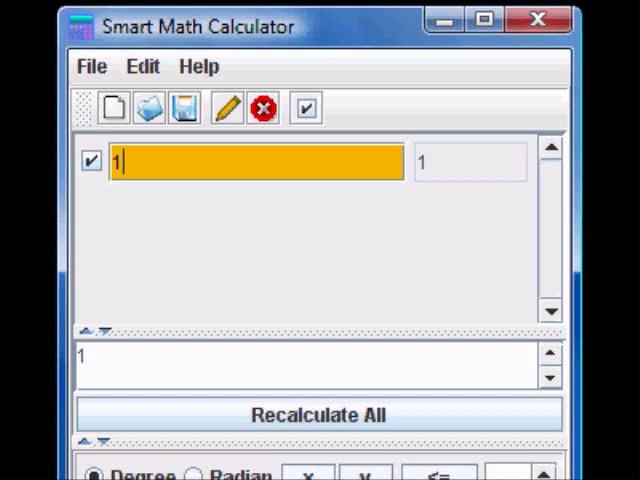
text(5-5.5)
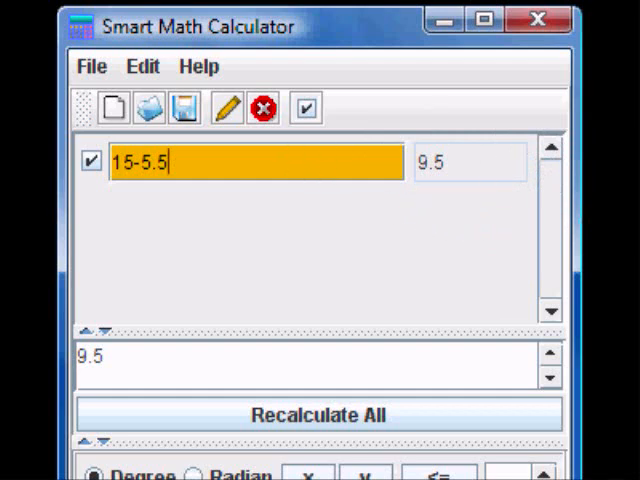
text(+)
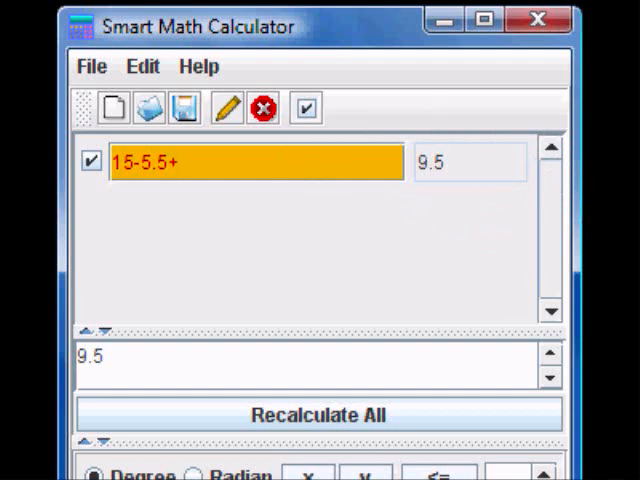
text(3^)
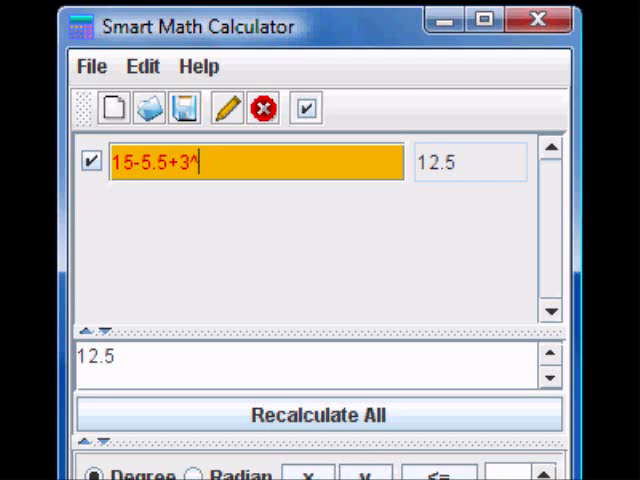
text(6)*)
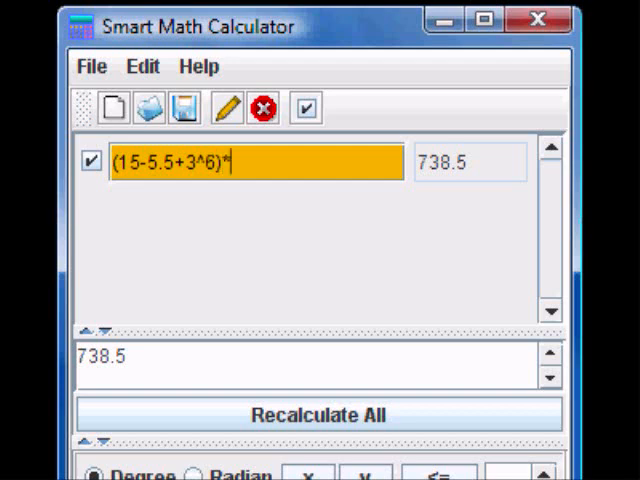
text(sin)
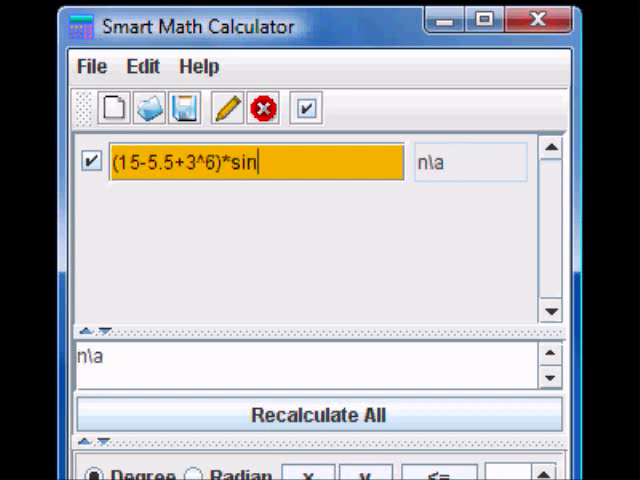
text((30)
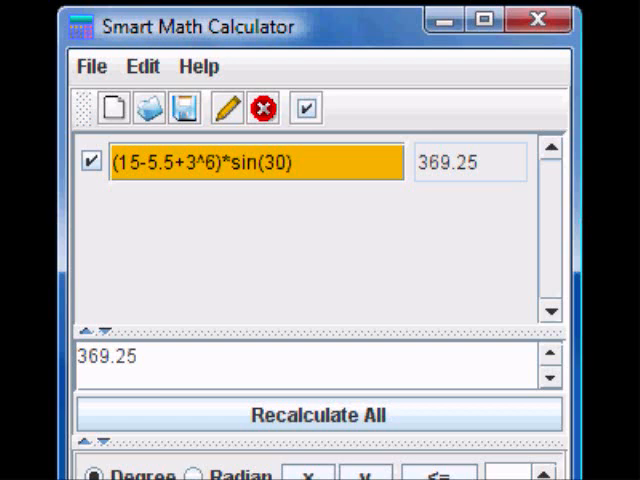
mouse_move(228, 108)
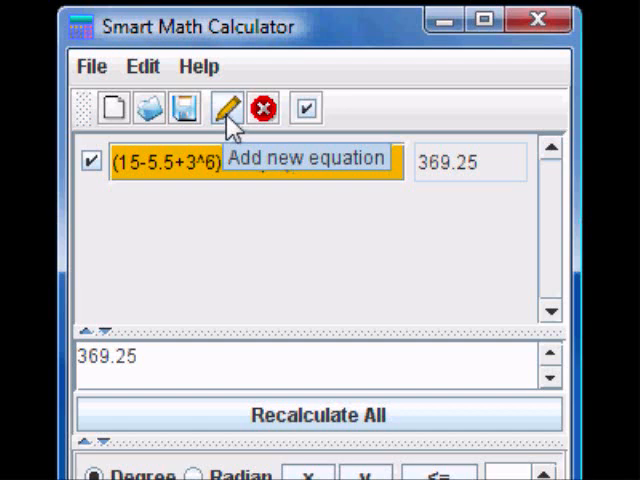
Step: Add a second line holding 5*(15-5.5+3^6)*sin(30), which evaluates to 1846.25
click(228, 108)
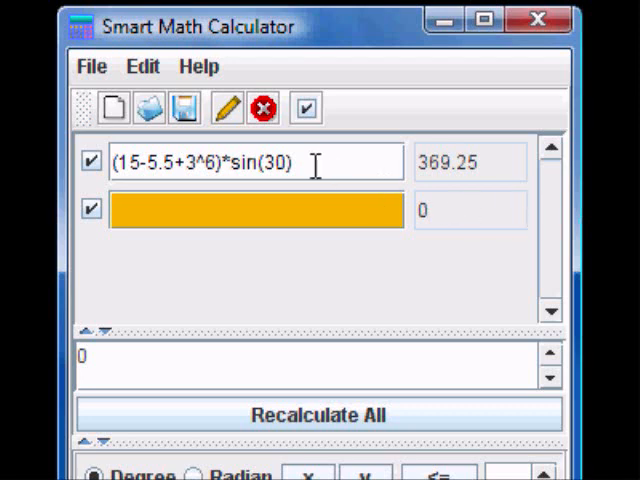
right_click(250, 162)
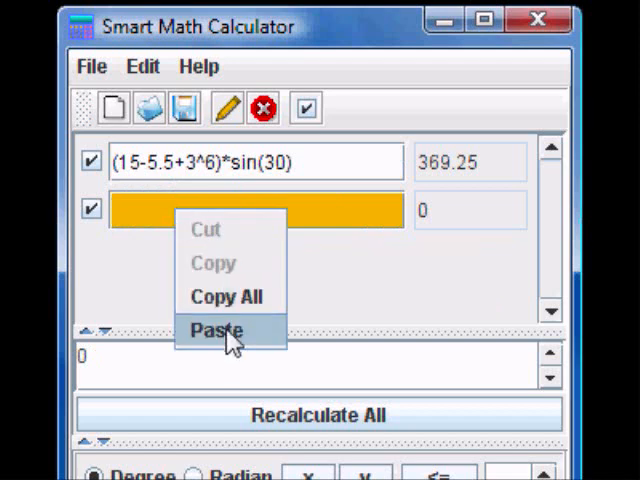
click(216, 330)
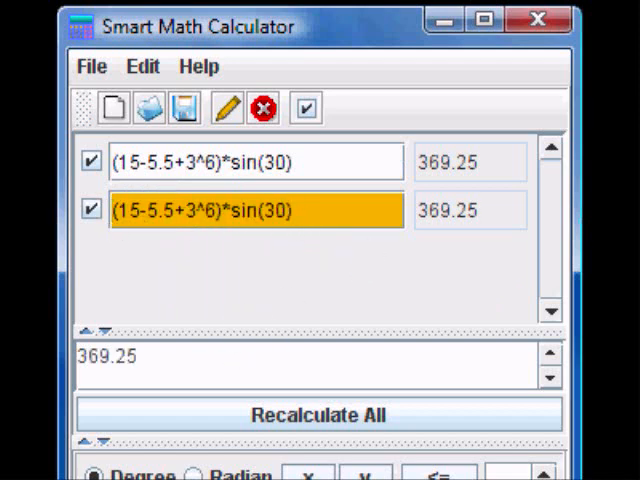
text(5*)
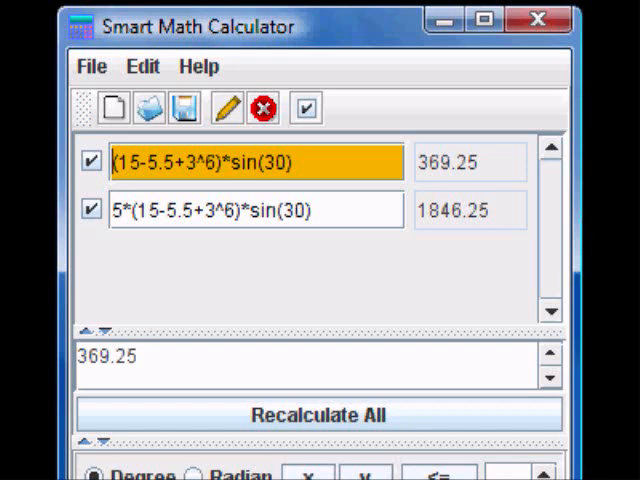
Step: Store the first expression as m and rewrite the second line as 5m+x, showing n\a for now
text(m)
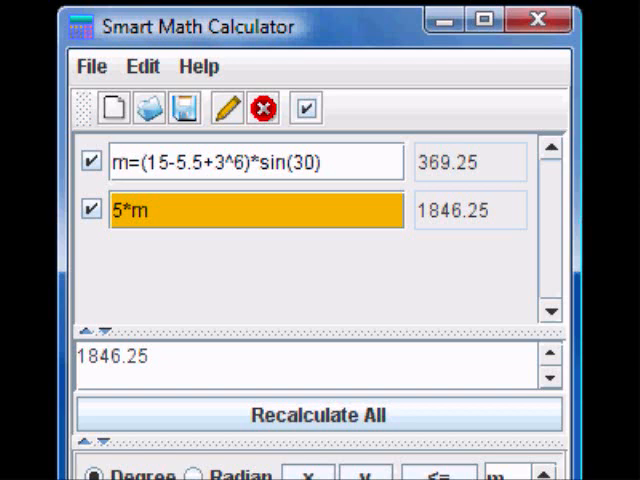
key(Backspace)
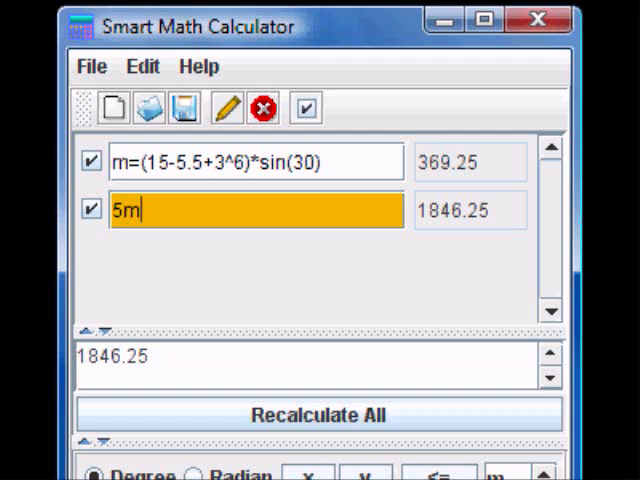
text(+x)
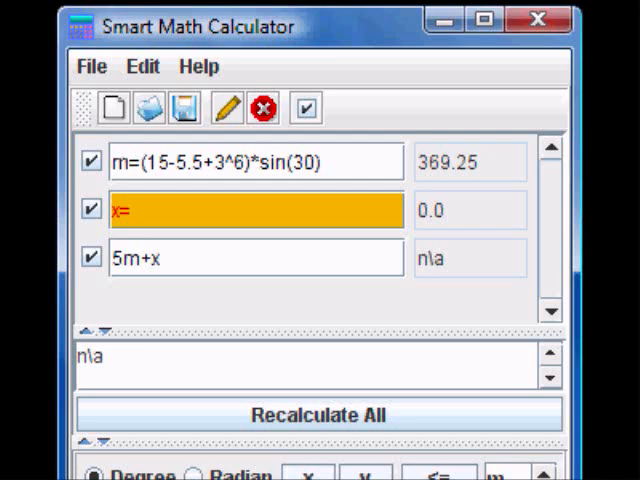
Step: Define x, trying 3 and 30 before settling on x=5/30, so 5m+x gives 1846.4167
text(3)
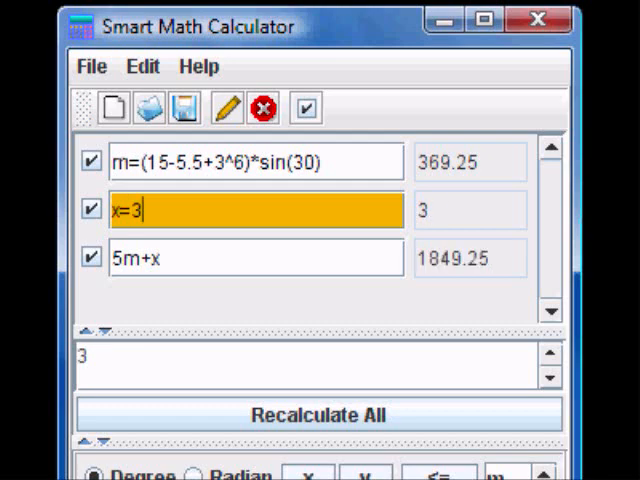
click(256, 258)
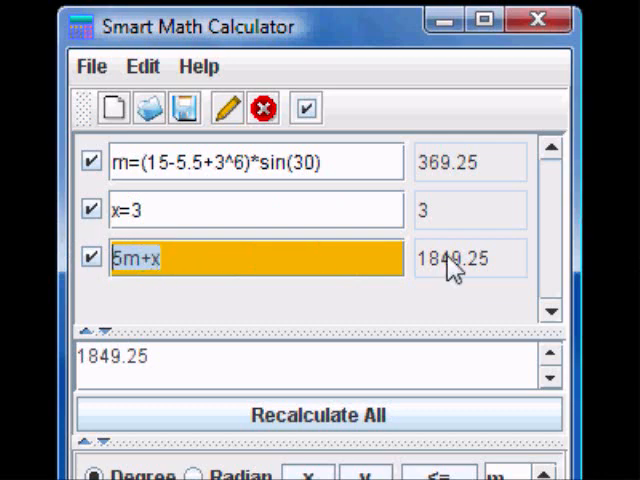
click(200, 210)
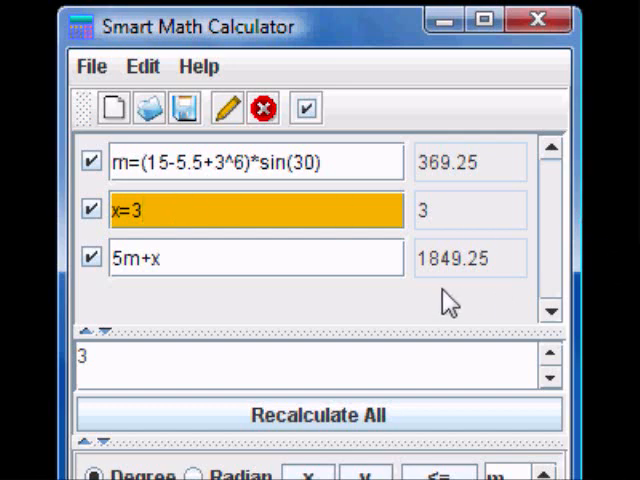
mouse_move(490, 290)
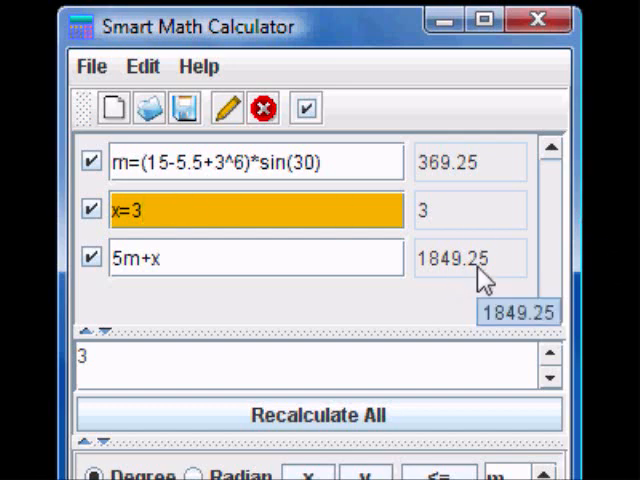
text(0)
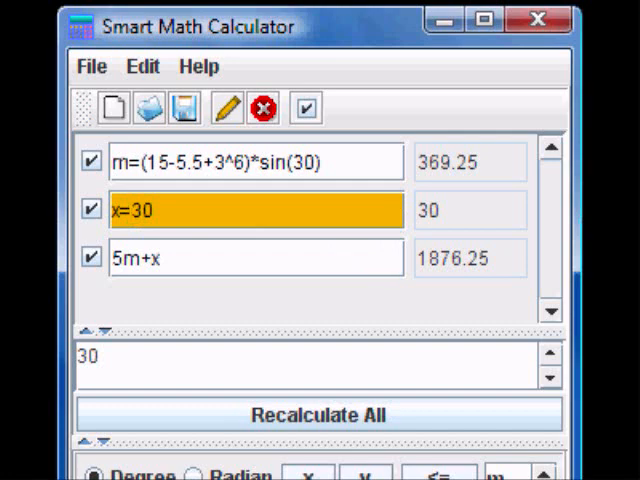
text(5)
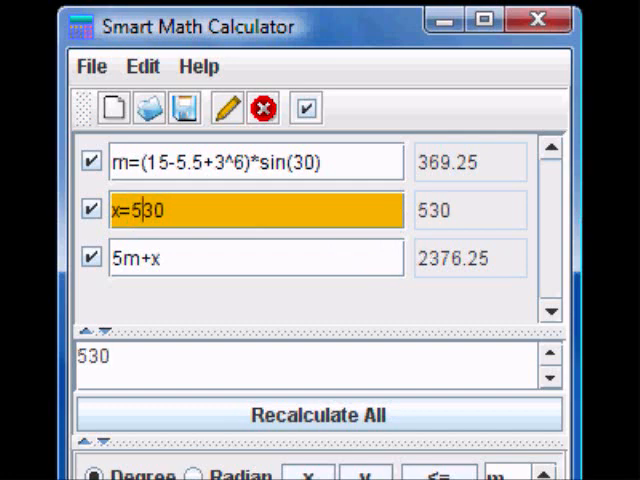
text(/)
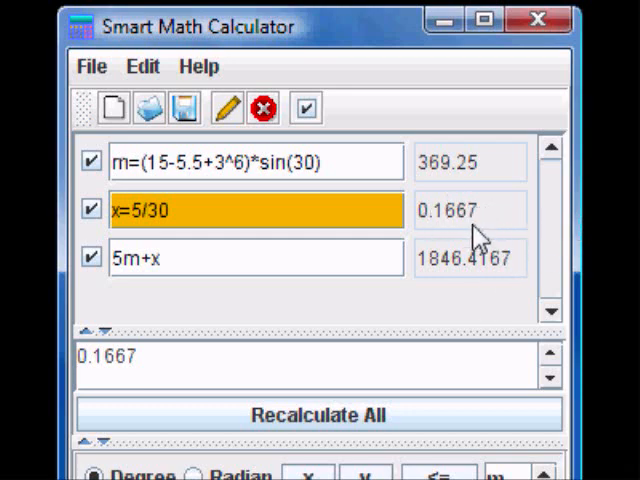
mouse_move(478, 272)
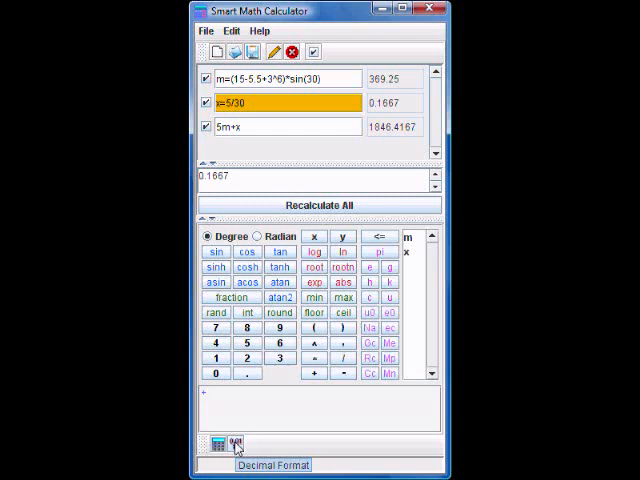
Step: Show the Decimal Format panel with 100-digit precision and a 4 decimal-place limit
click(236, 444)
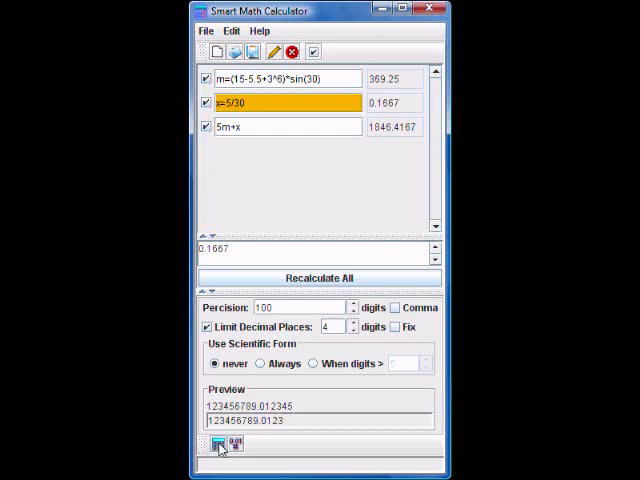
click(220, 442)
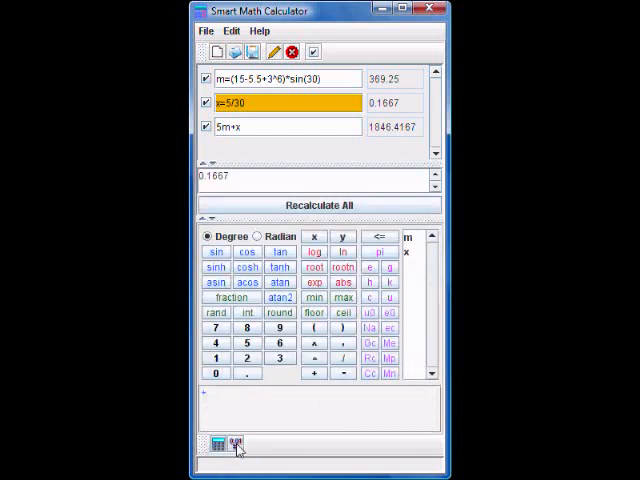
click(236, 444)
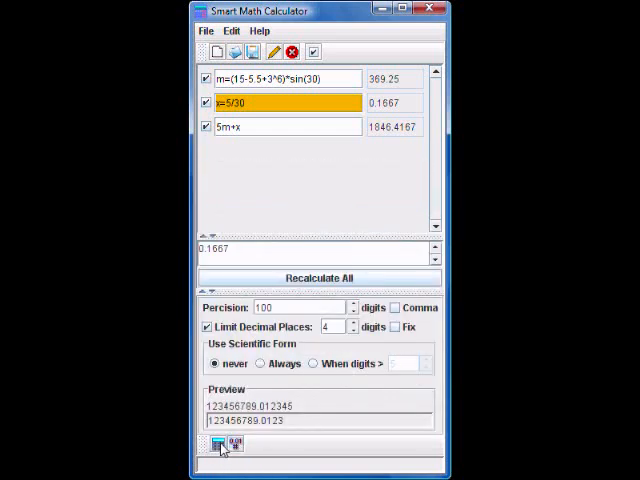
mouse_move(268, 446)
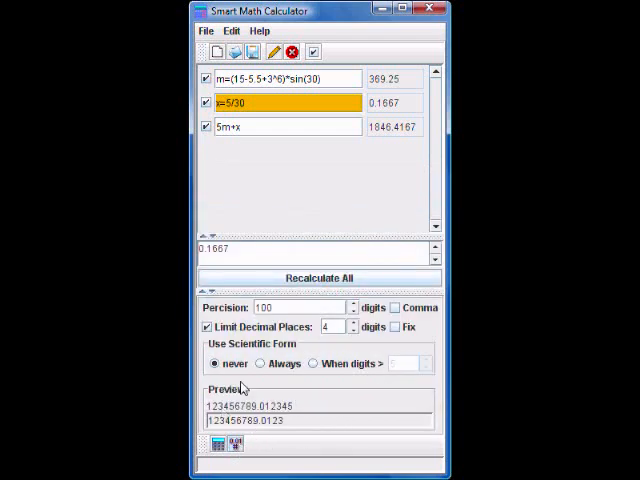
mouse_move(356, 424)
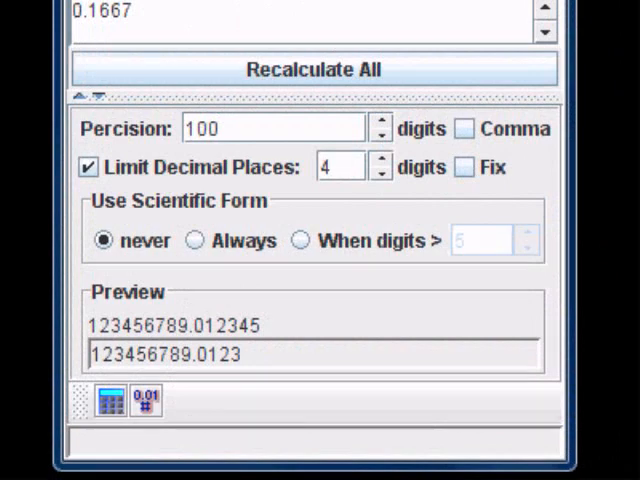
Step: Raise Limit Decimal Places to 5, showing x as 0.16667 and 5m+x as 1846.41667
click(344, 166)
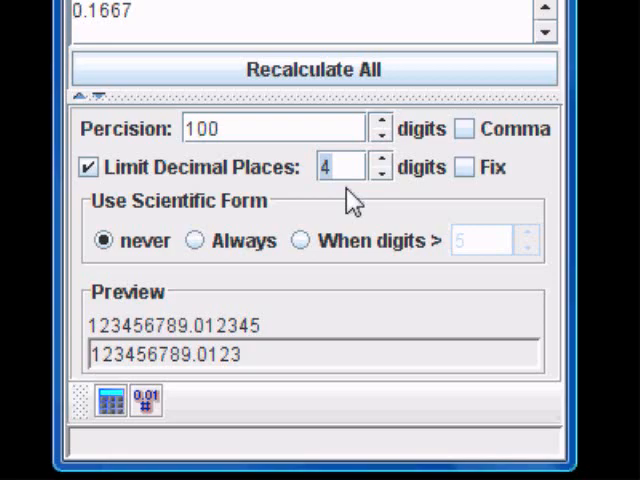
mouse_move(384, 170)
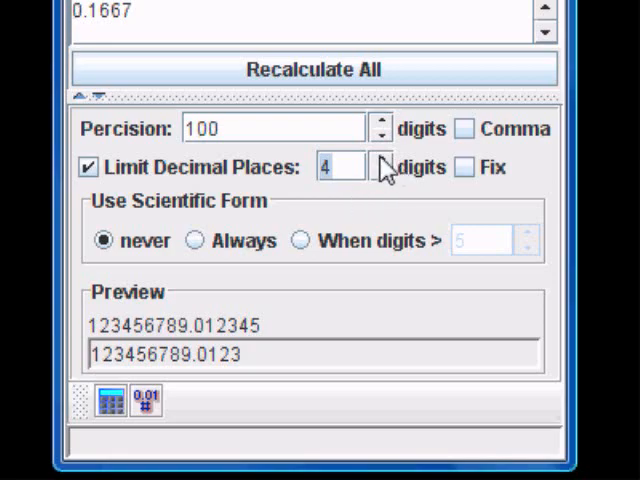
click(380, 160)
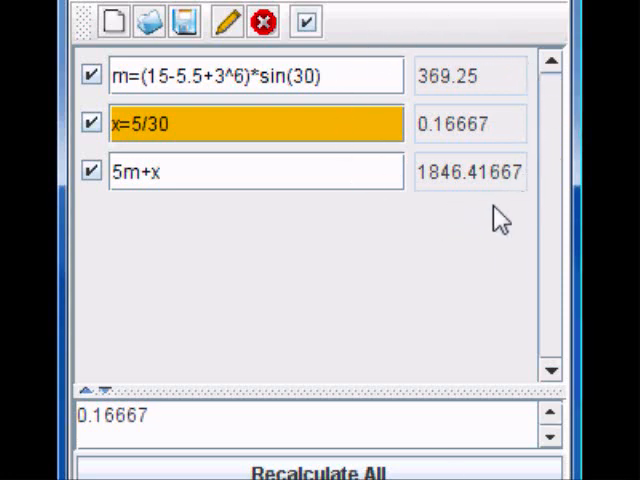
mouse_move(480, 236)
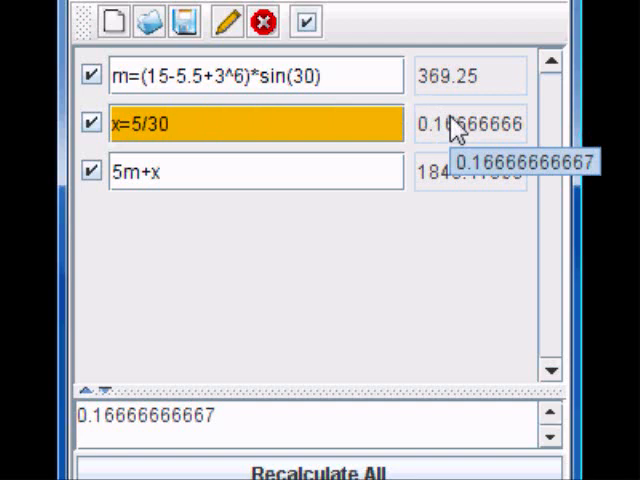
mouse_move(230, 430)
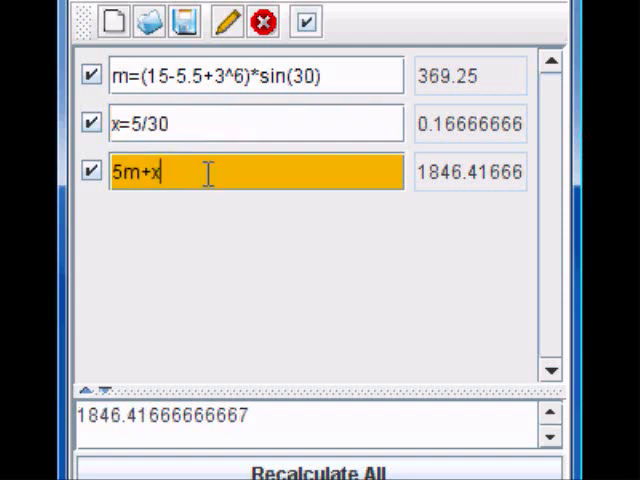
mouse_move(228, 184)
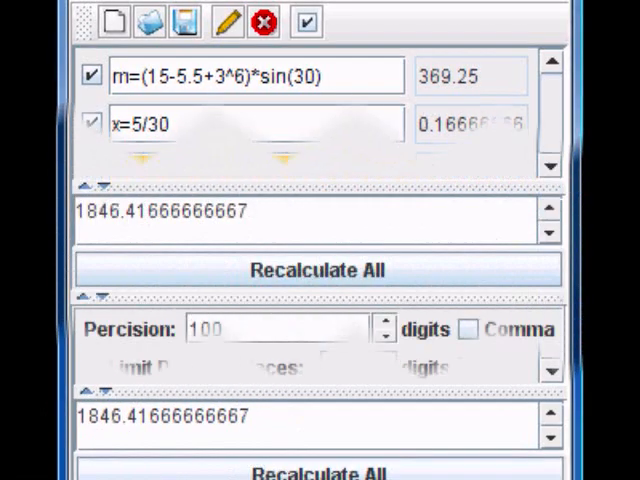
Step: Switch off Limit Decimal Places and set Precision to 500 digits, expanding 5m+x fully
scroll(down, 3)
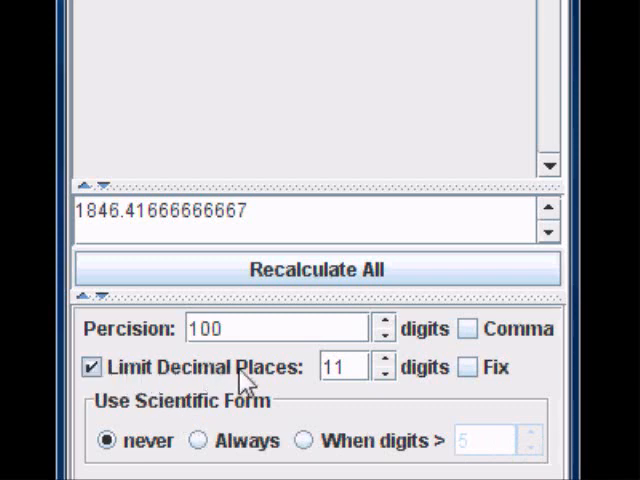
click(92, 366)
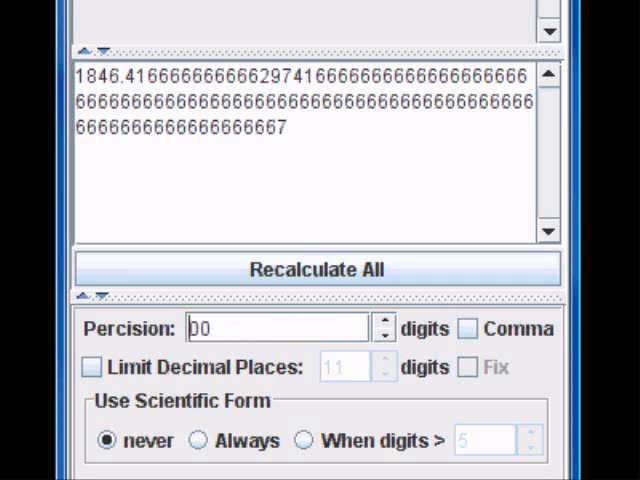
text(500)
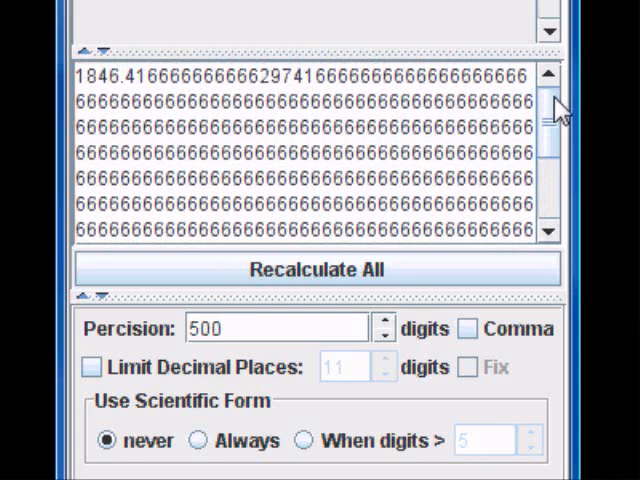
Step: Raise Precision to 1500 digits, with results like m shown as 3.6929E2
click(192, 328)
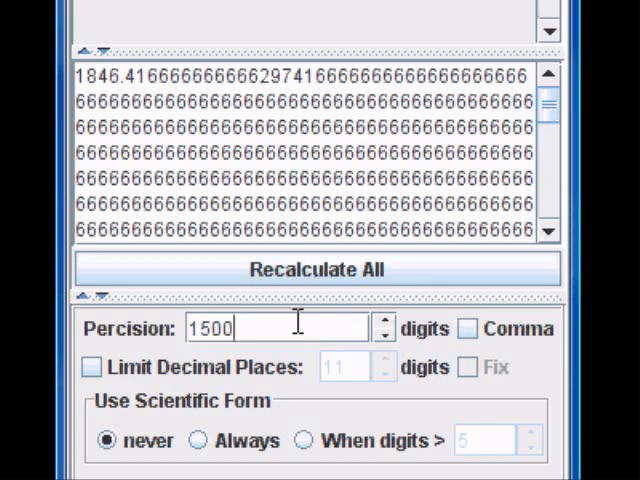
scroll(down, 3)
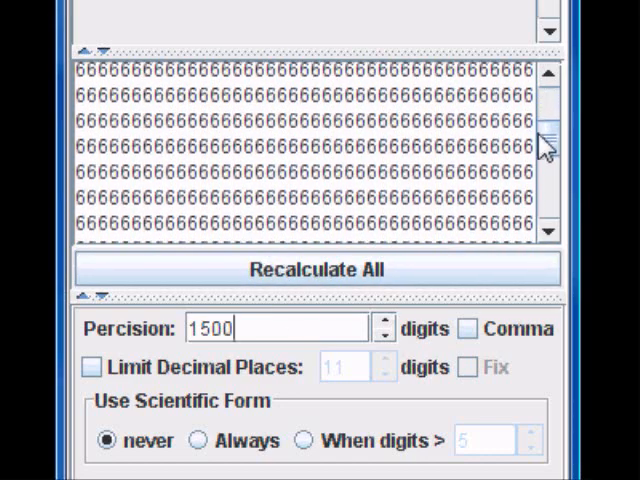
scroll(down, 3)
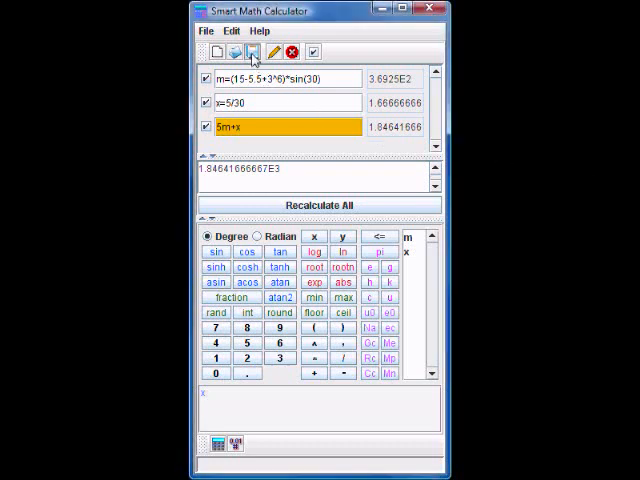
Step: Save the sheet as my_homework.smc and start a fresh blank sheet
click(252, 52)
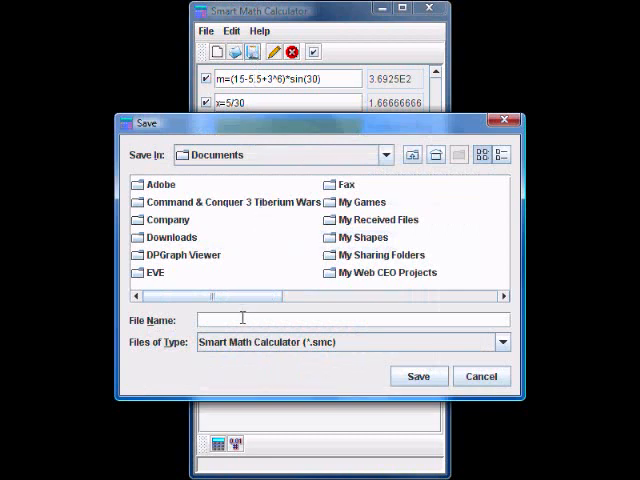
text(my_h)
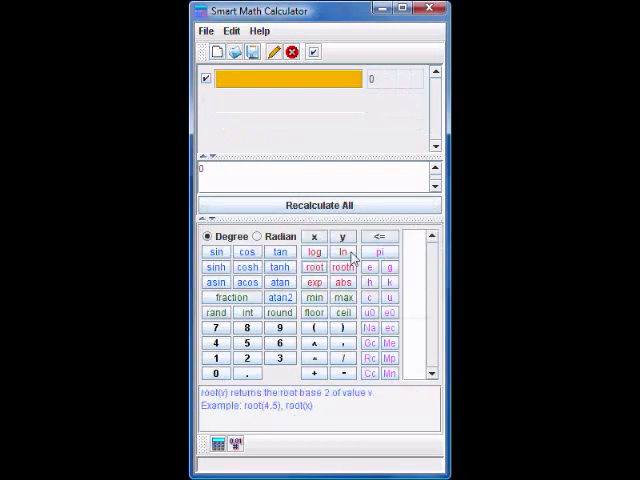
Step: Reopen my_homework.smc, restoring m, x and 5m+x at 1.84641666E3
click(234, 52)
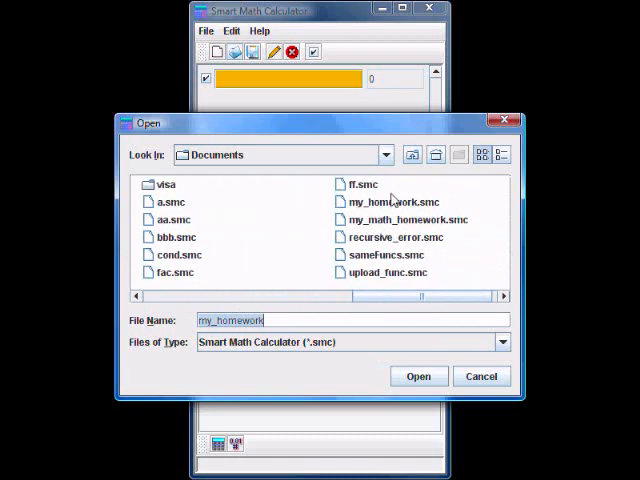
click(378, 200)
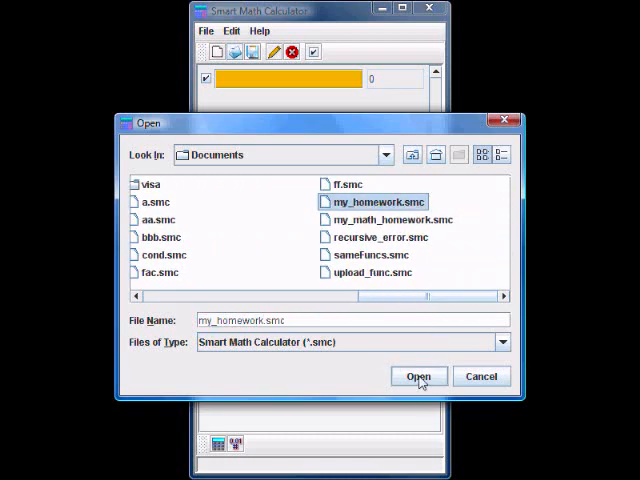
click(418, 376)
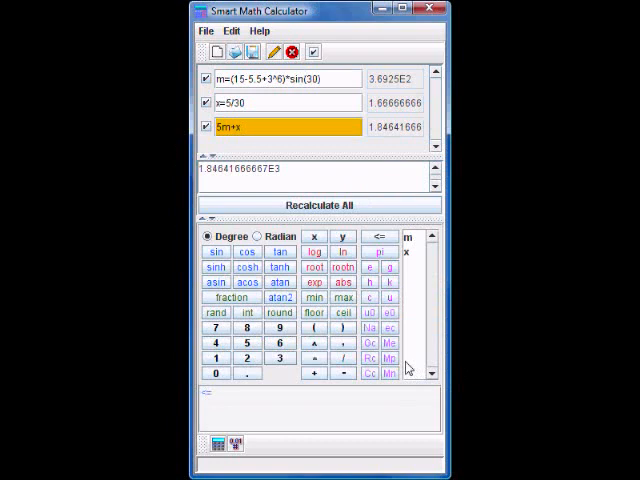